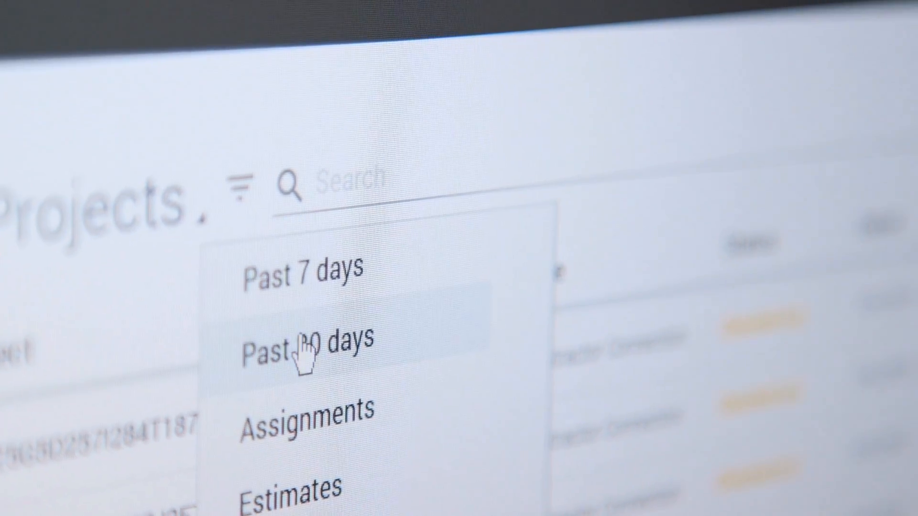
Step: Filter the Projects list to show only projects from the past 30 days
{"action": "left_click", "coordinate": [294, 409]}
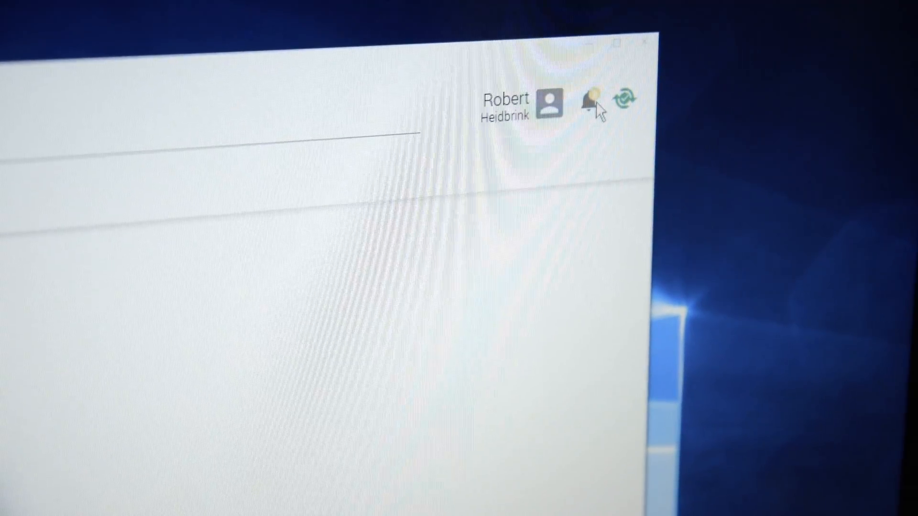
Step: Open Notifications and scroll to the roof measurement, attachment and assignment notices
{"action": "left_click", "coordinate": [585, 103]}
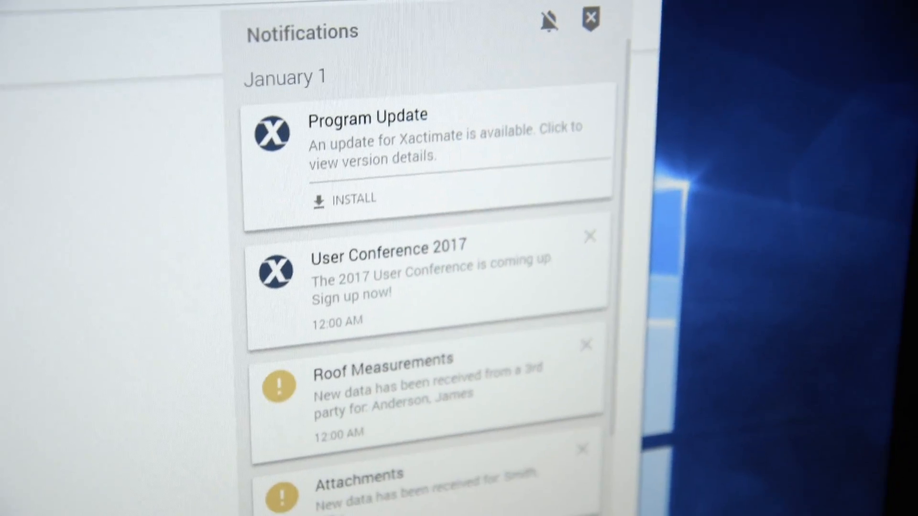
{"action": "scroll", "scroll_direction": "down", "scroll_amount": 3}
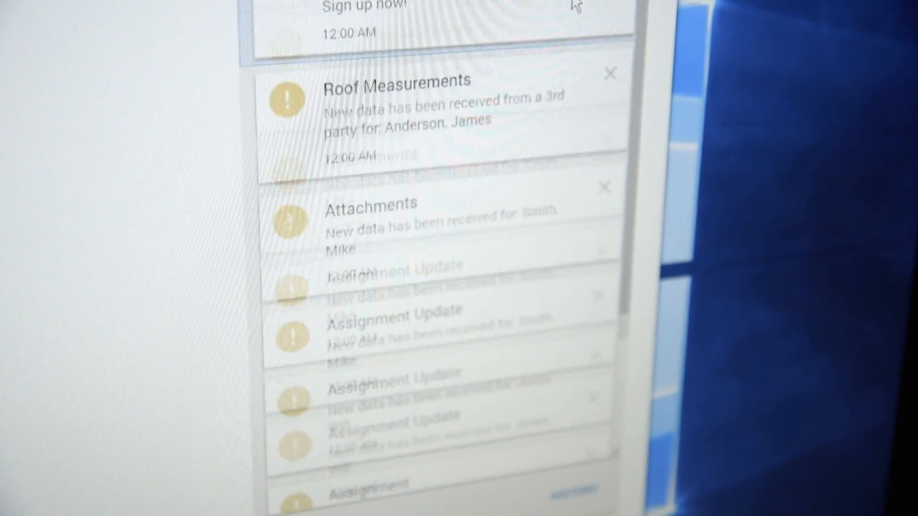